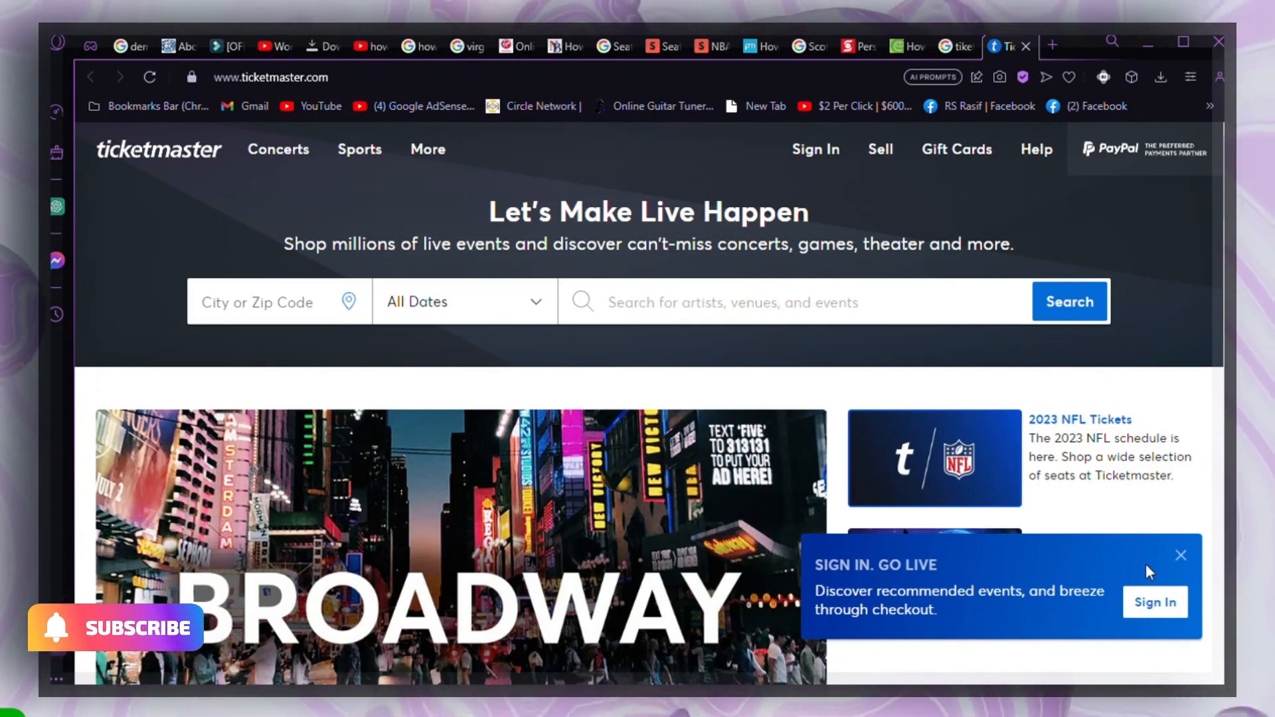
Dismiss the sign-in promotion and look over the Ticketmaster homepage.
{"action": "left_click", "coordinate": [1179, 555]}
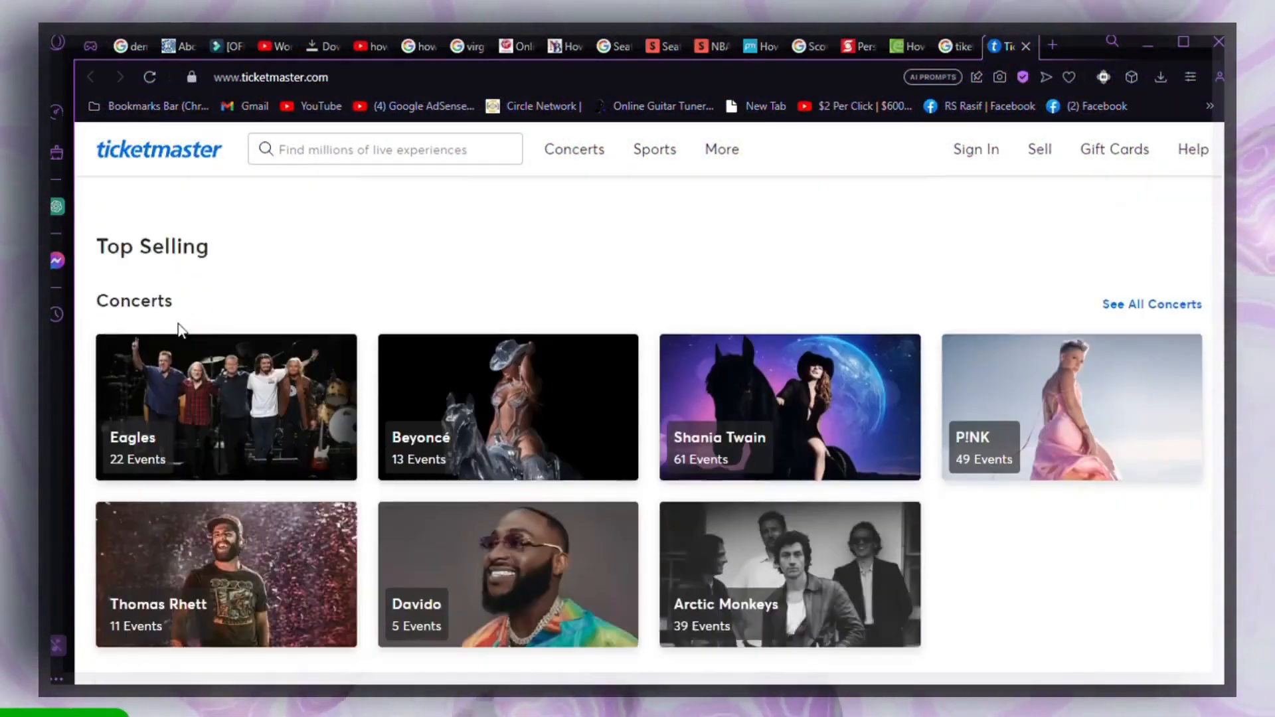
{"action": "scroll", "scroll_direction": "down", "scroll_amount": 3}
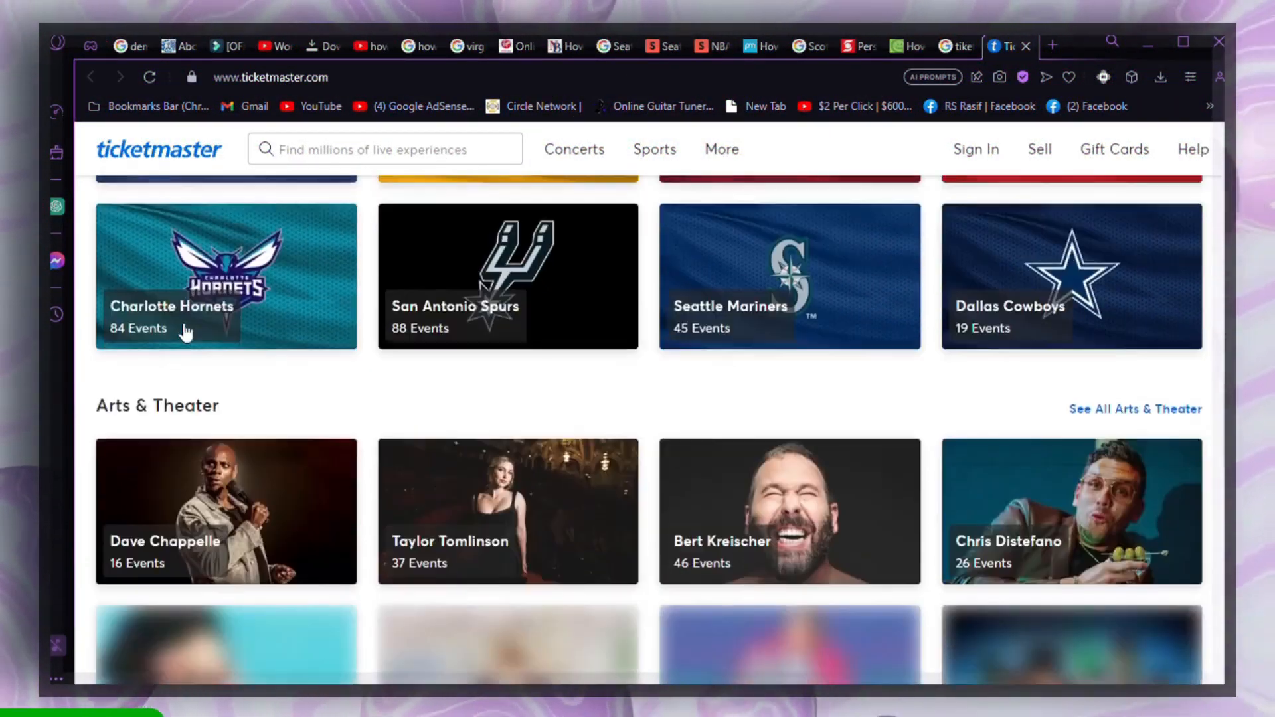
{"action": "scroll", "scroll_direction": "down", "scroll_amount": 3}
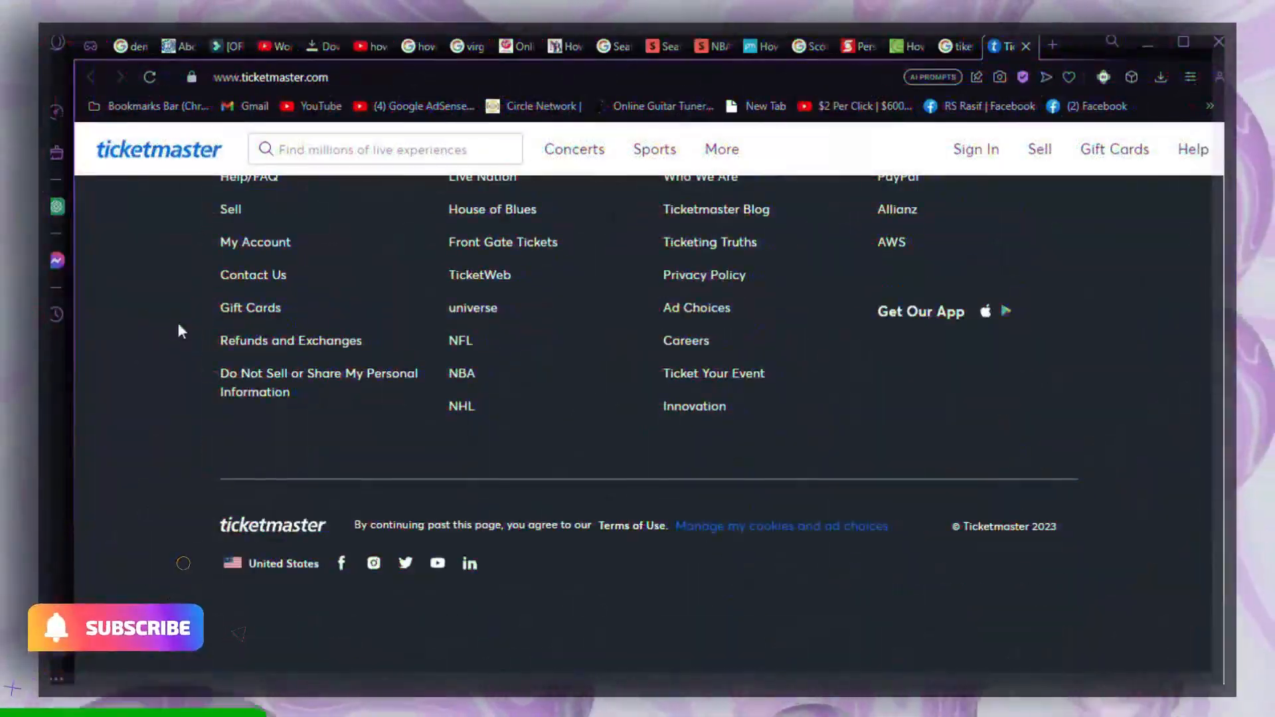
{"action": "scroll", "scroll_direction": "up", "scroll_amount": 3}
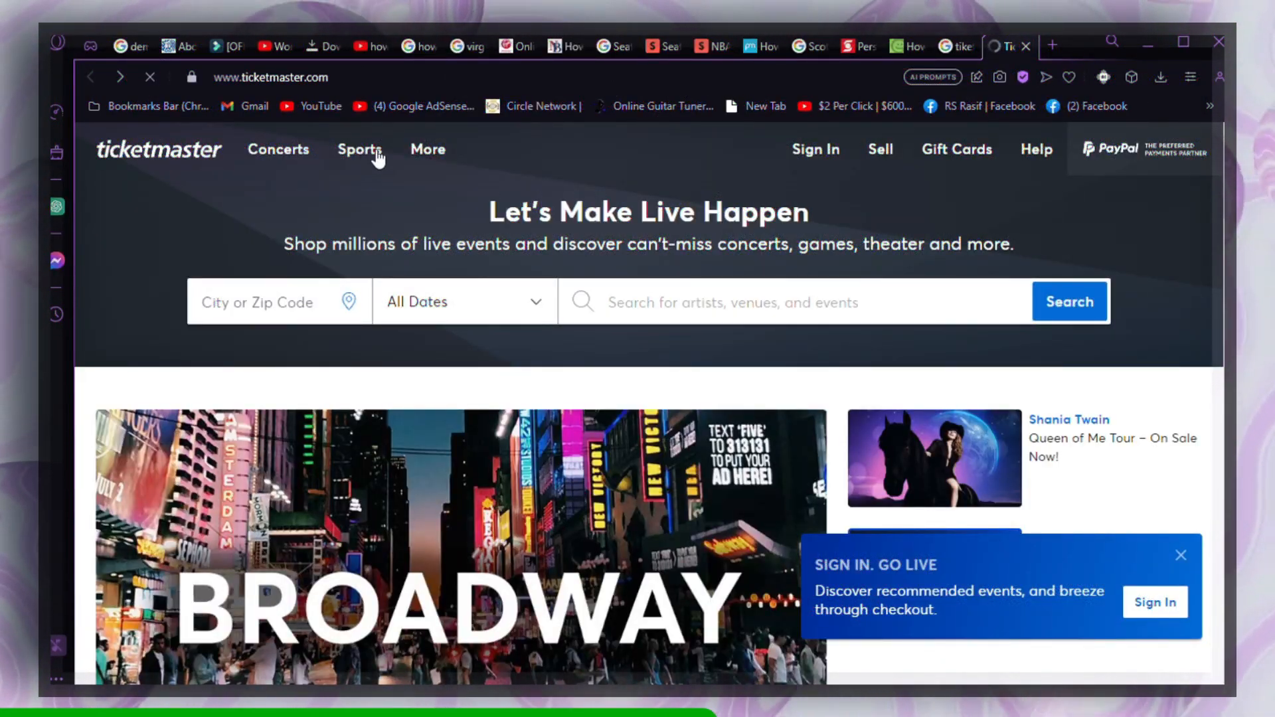
View the Sports Tickets listings, which show no upcoming events.
{"action": "left_click", "coordinate": [358, 150]}
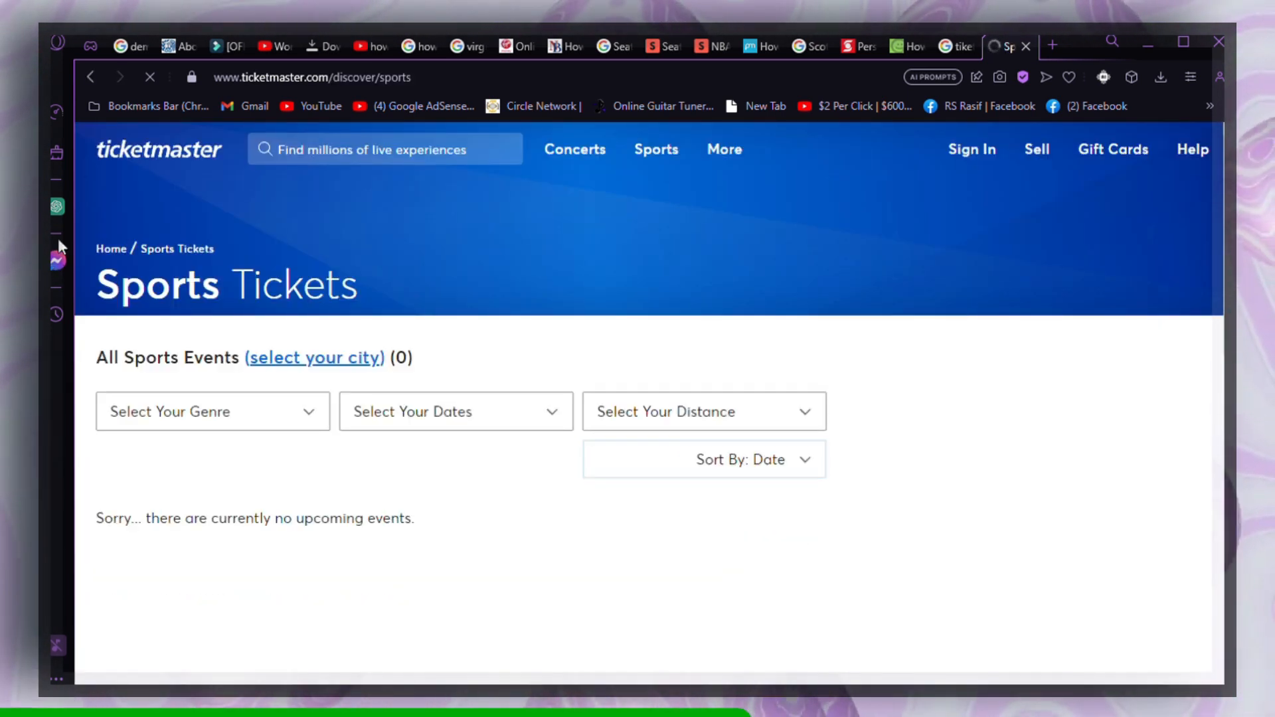
{"action": "scroll", "scroll_direction": "down", "scroll_amount": 3}
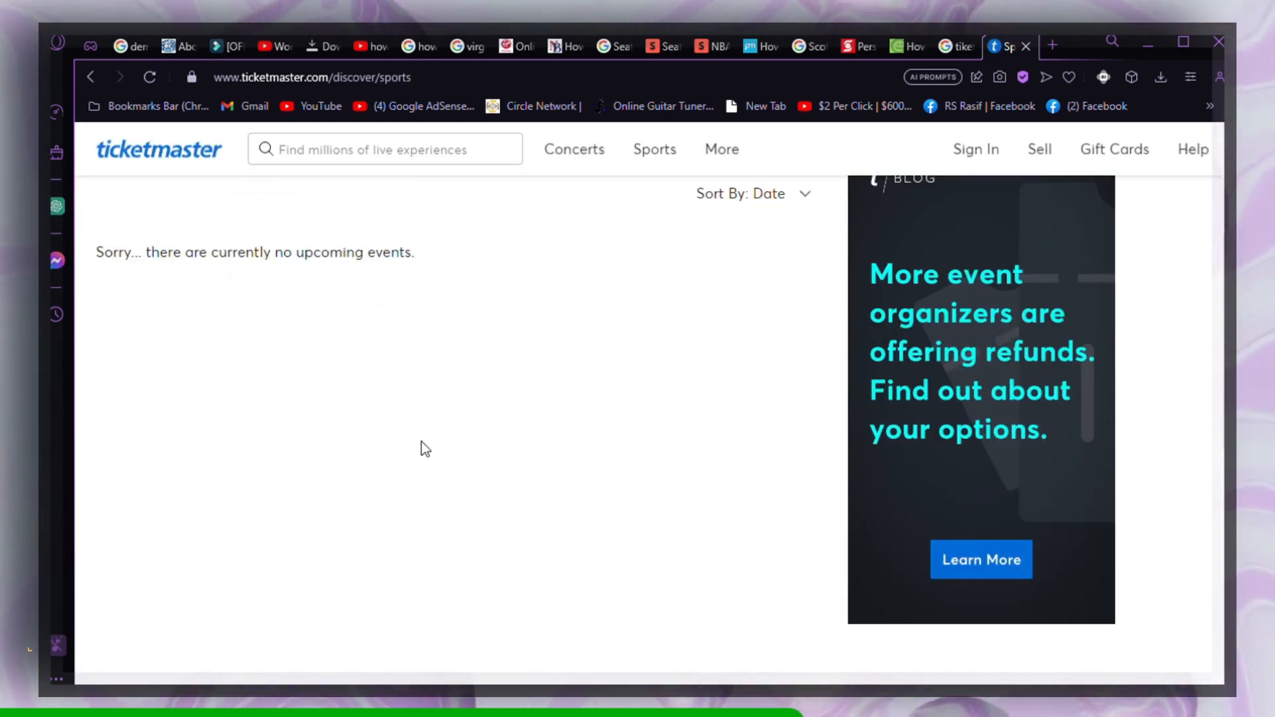
{"action": "scroll", "scroll_direction": "up", "scroll_amount": 3}
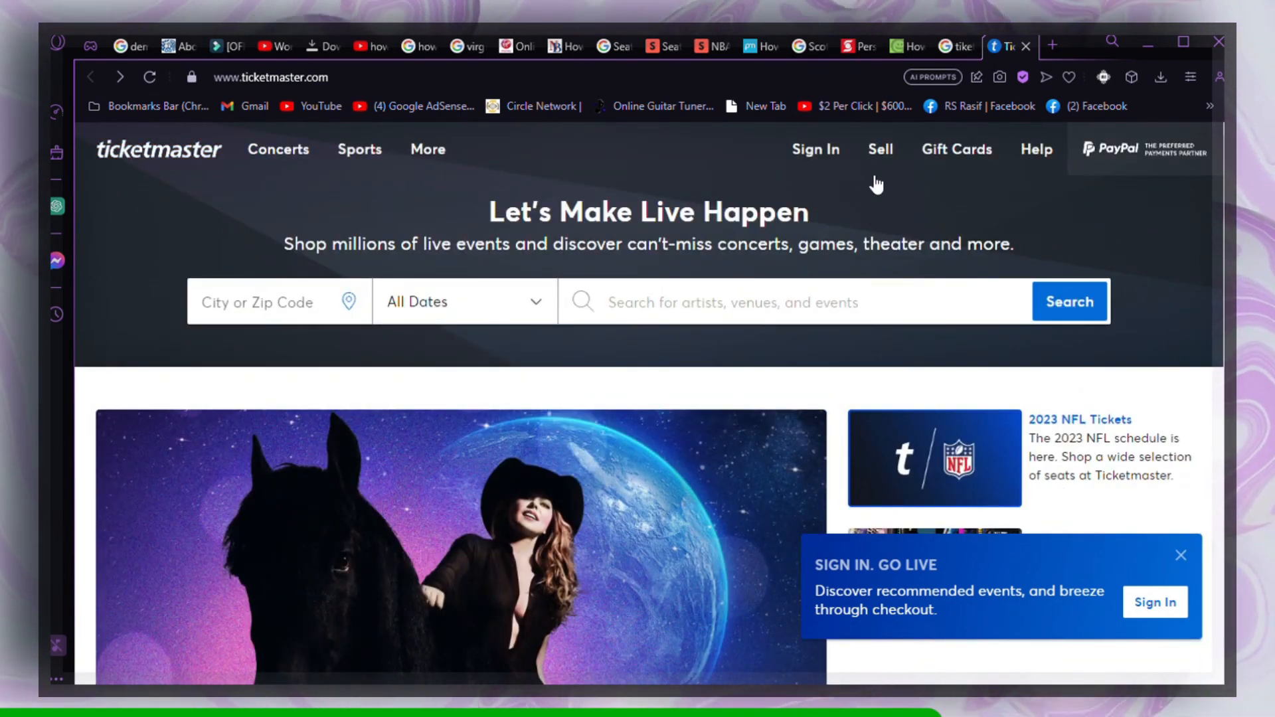
{"action": "mouse_move", "coordinate": [410, 203]}
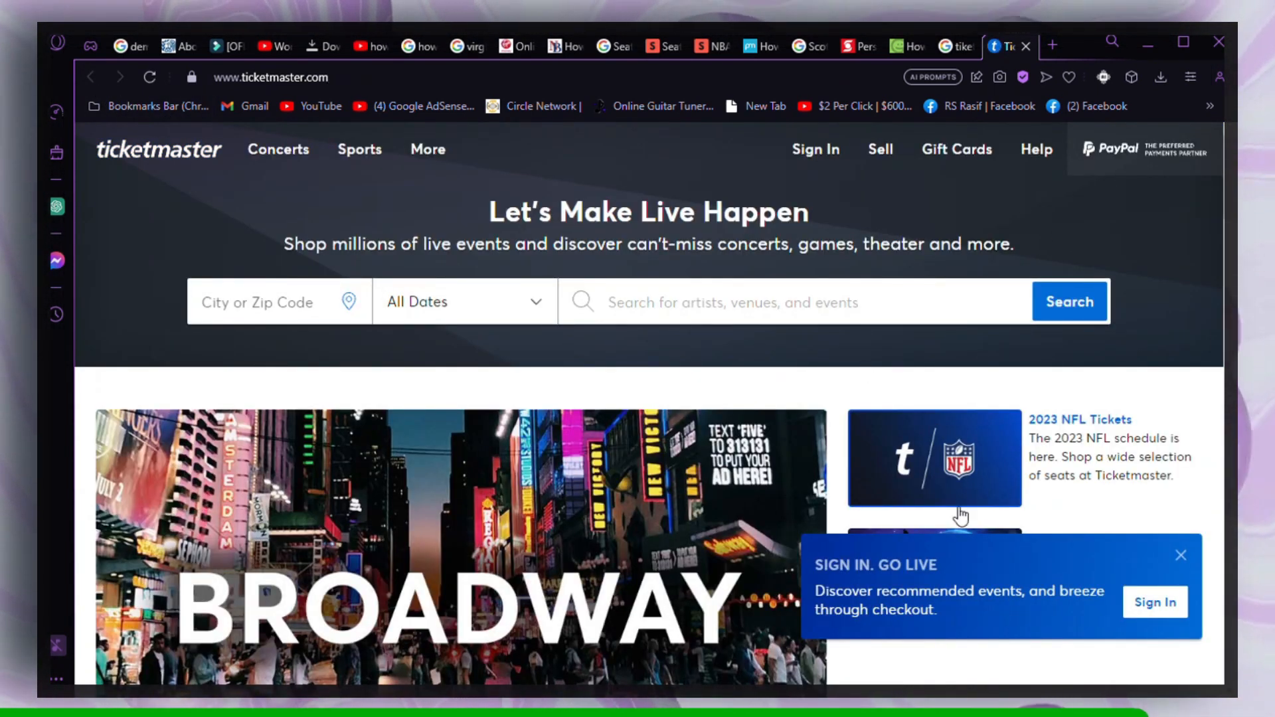
Dismiss the sign-in promotion and move down to the Broadway feature and Browse by Category.
{"action": "left_click", "coordinate": [1181, 555]}
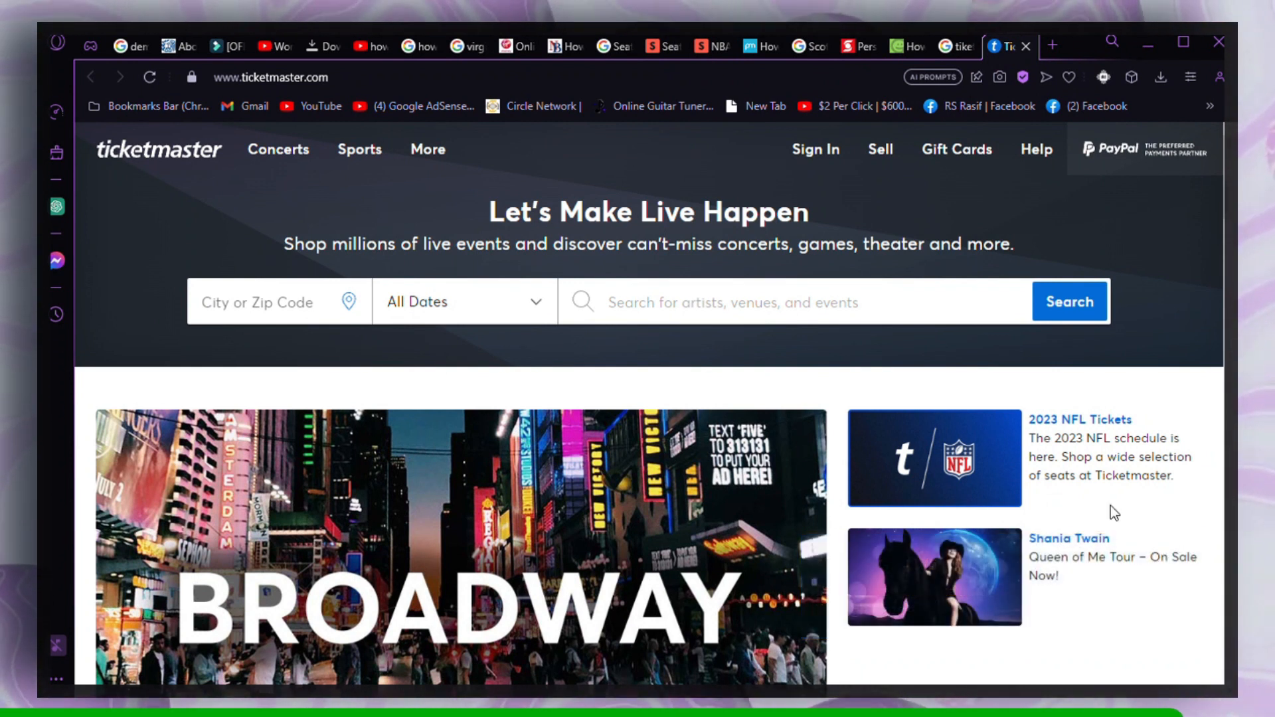
{"action": "mouse_move", "coordinate": [171, 318]}
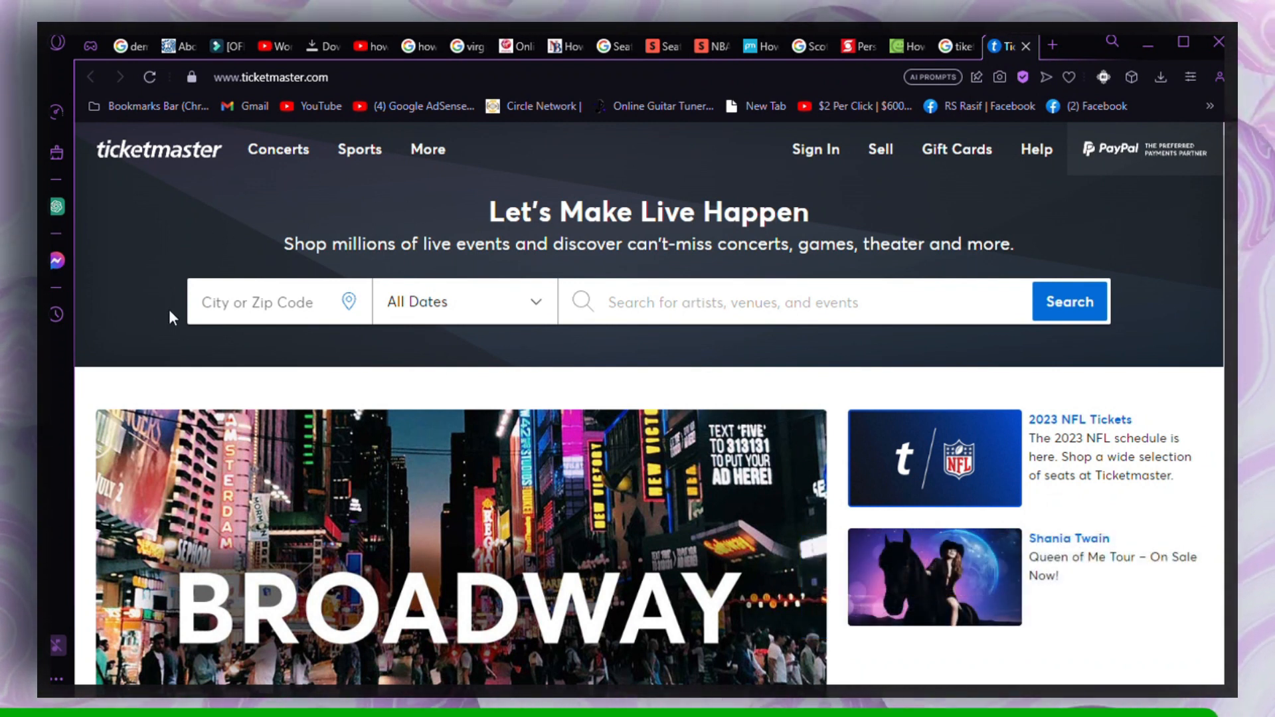
{"action": "scroll", "scroll_direction": "down", "scroll_amount": 3}
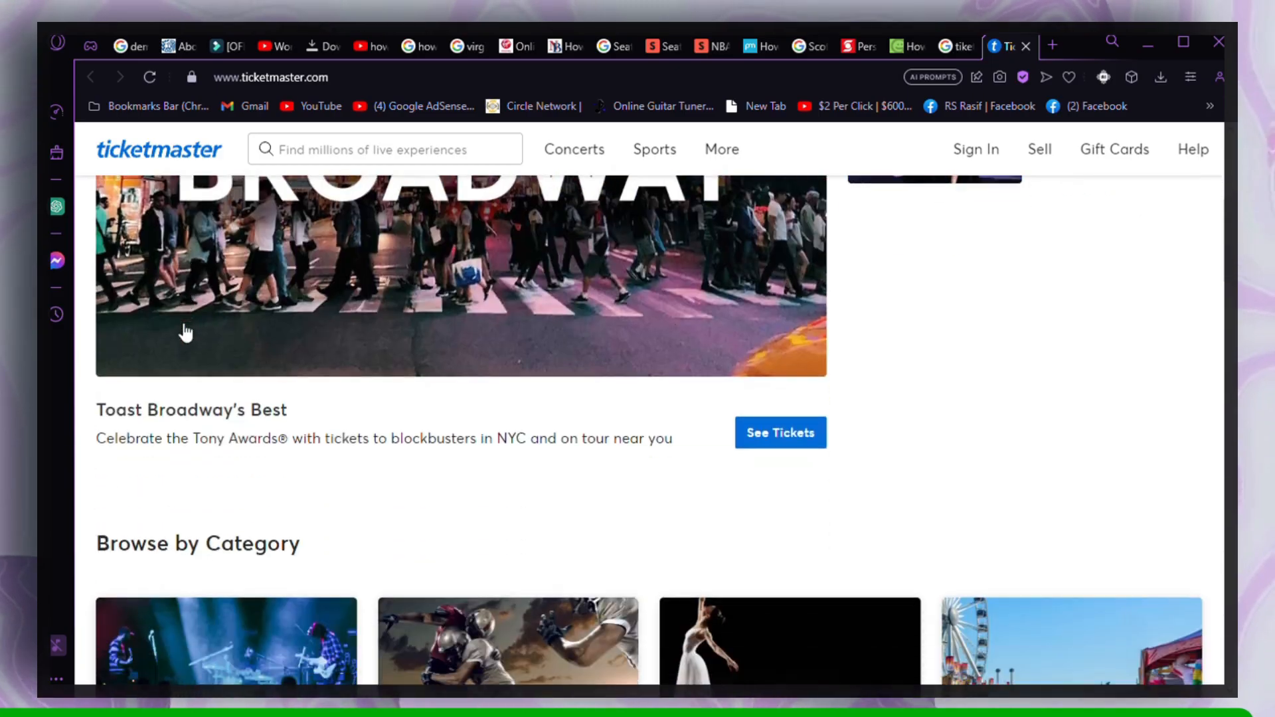